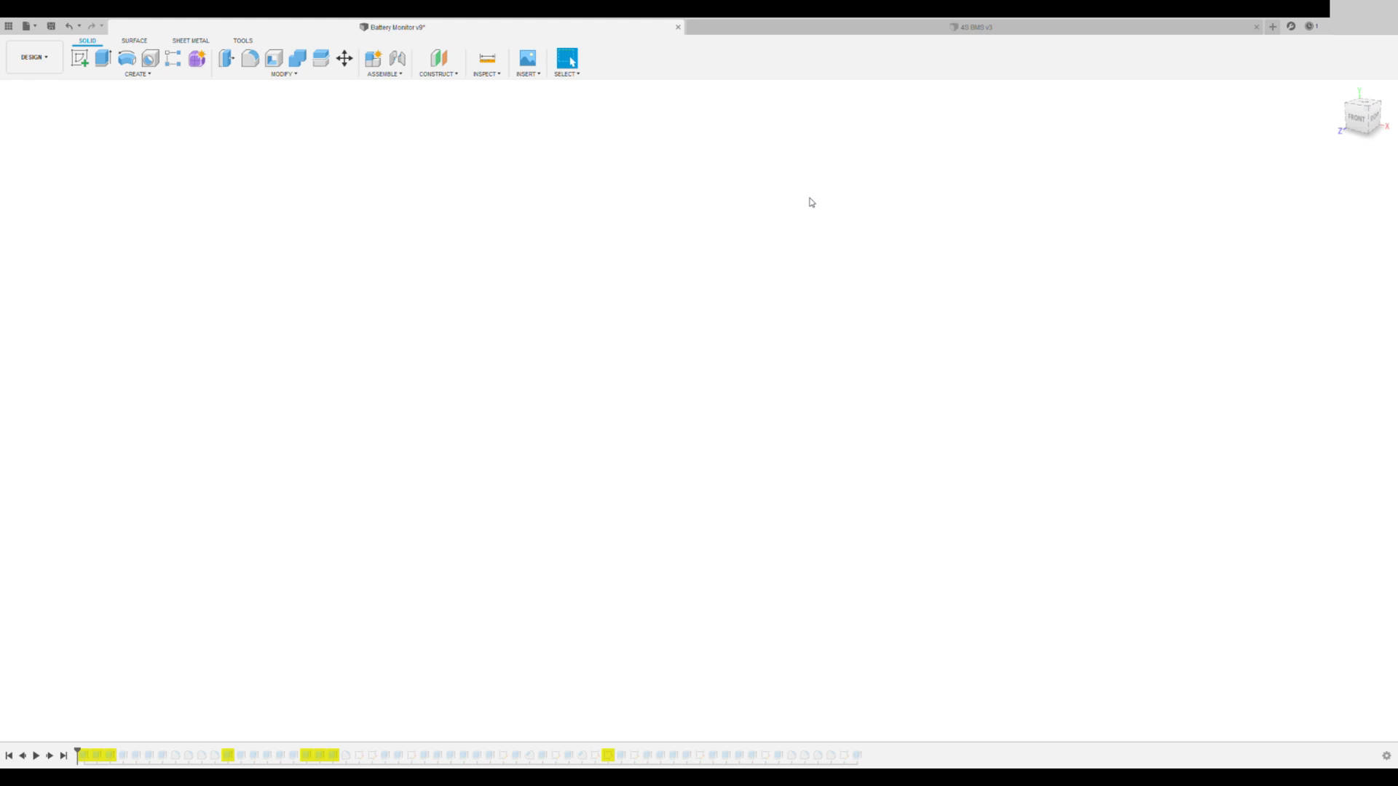
mouse_move(753, 204)
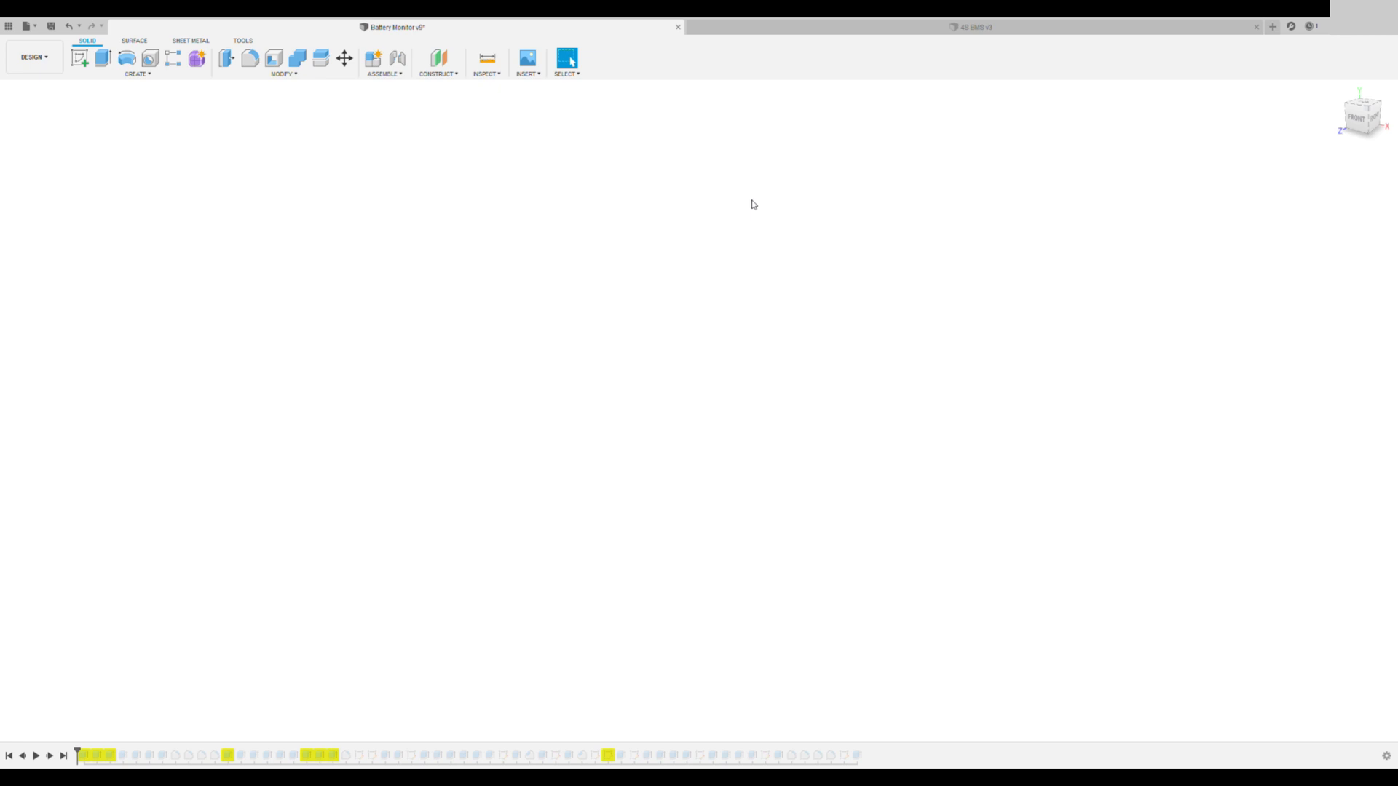
mouse_move(749, 204)
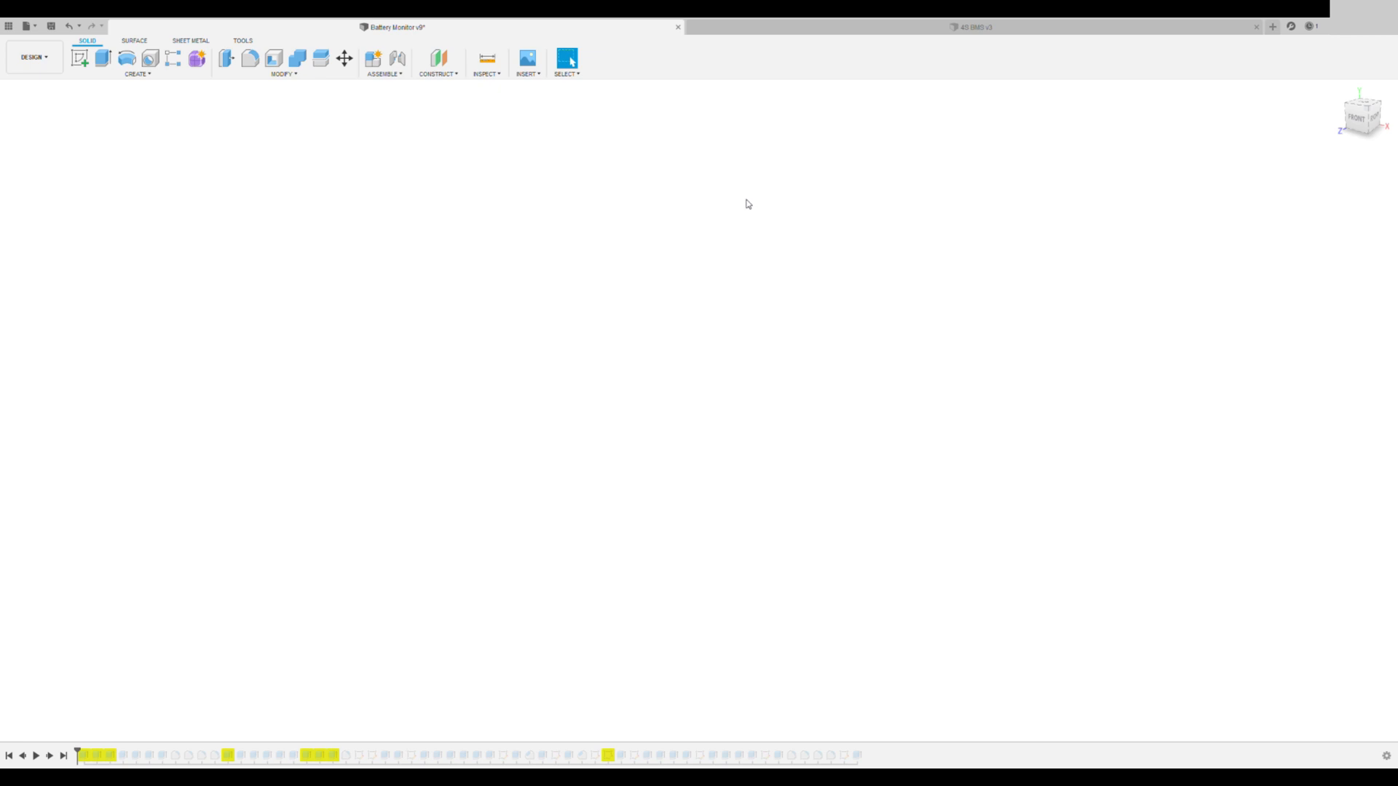
mouse_move(166, 680)
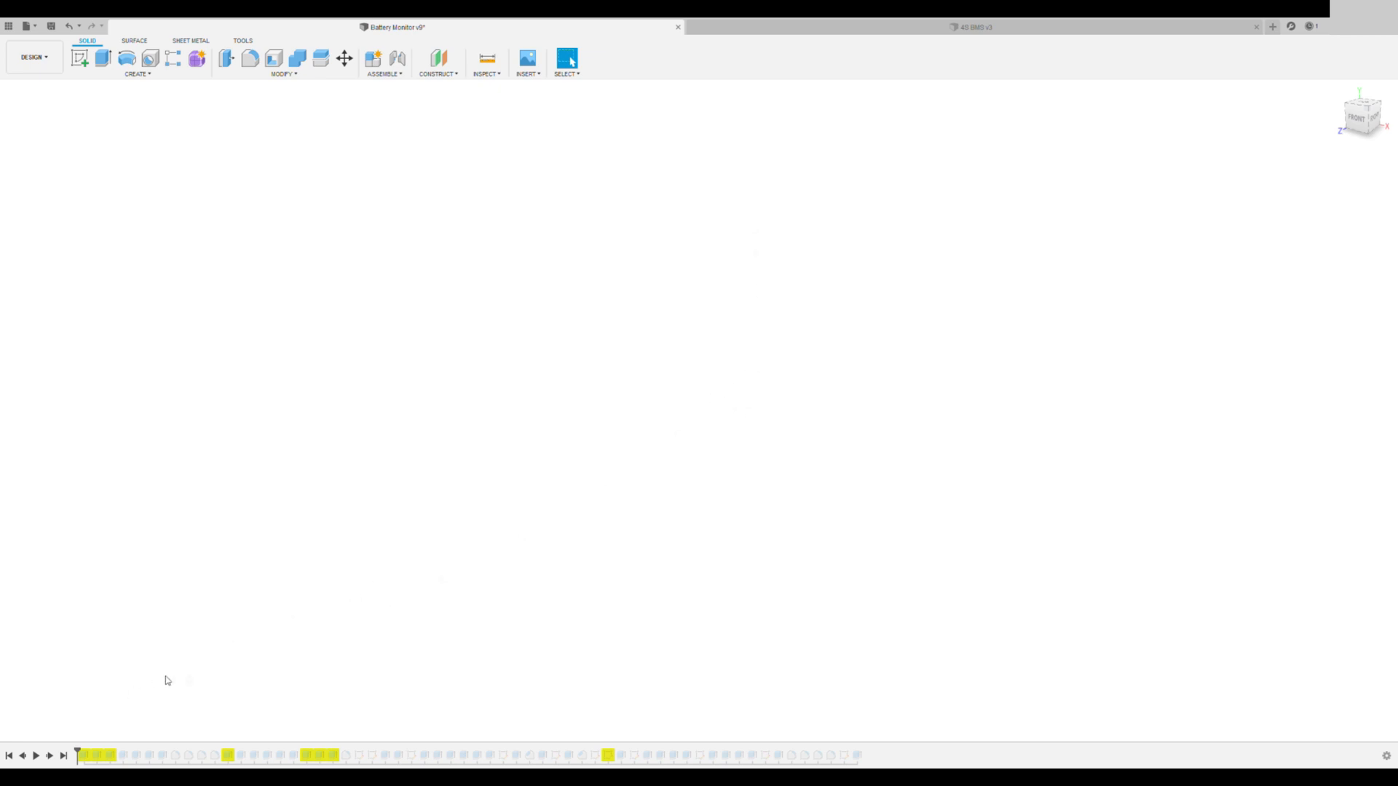
mouse_move(59, 741)
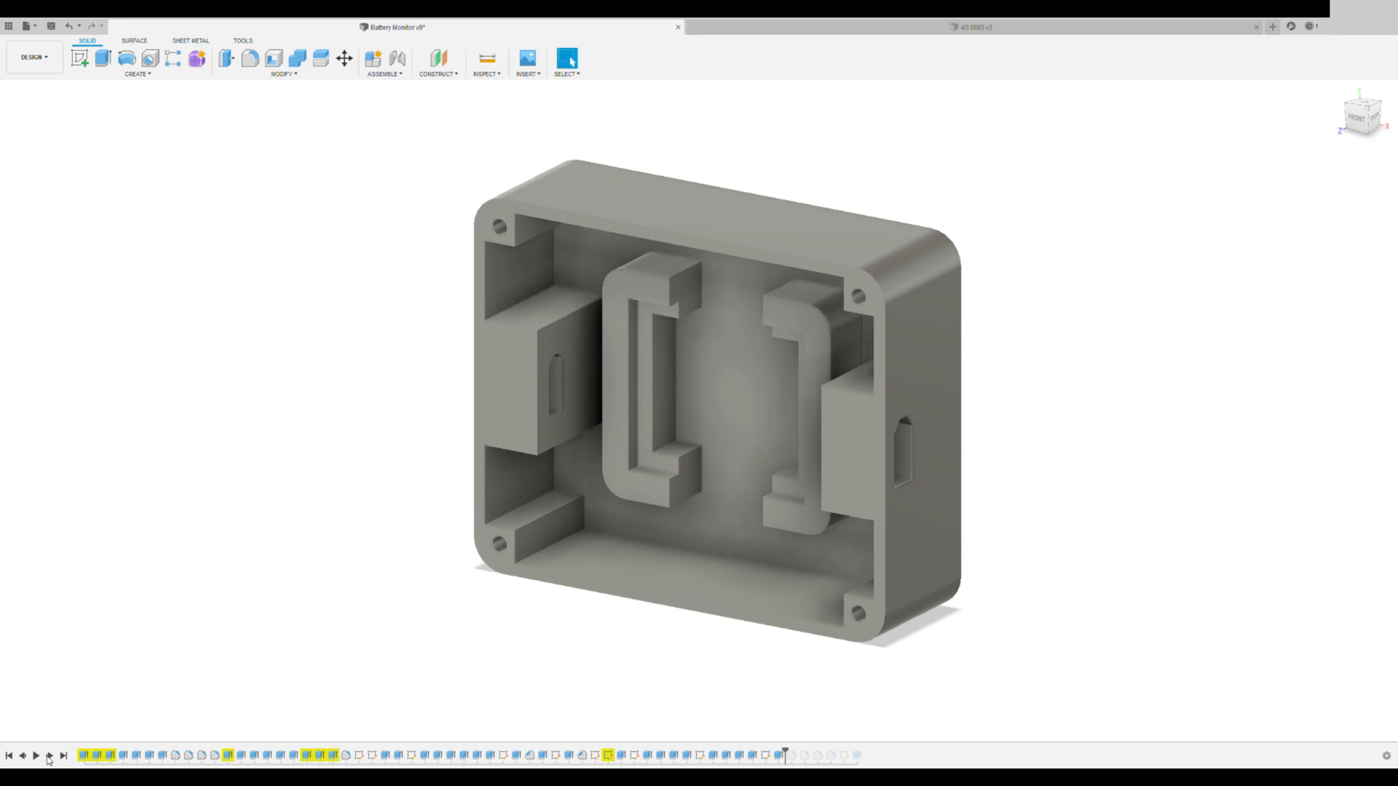
mouse_move(63, 166)
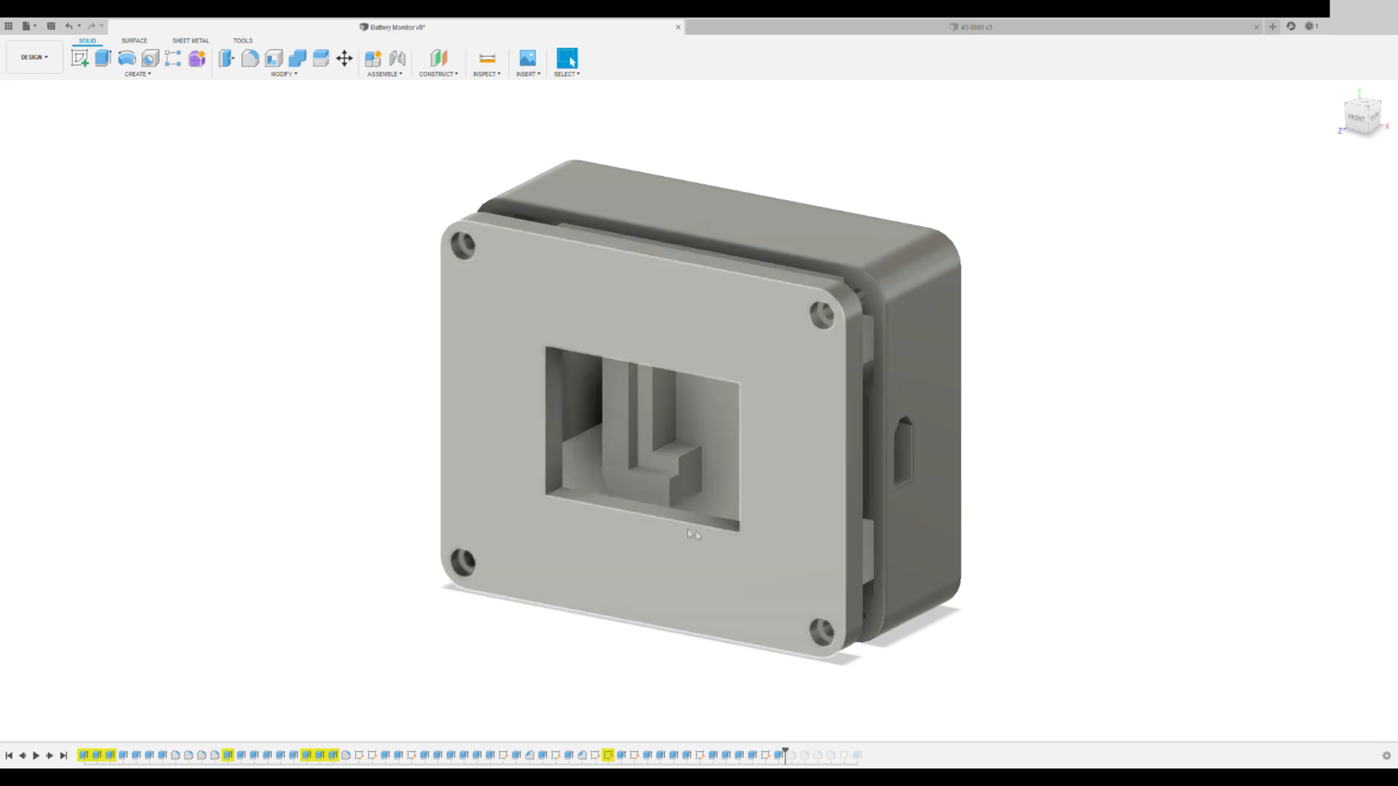
mouse_move(523, 498)
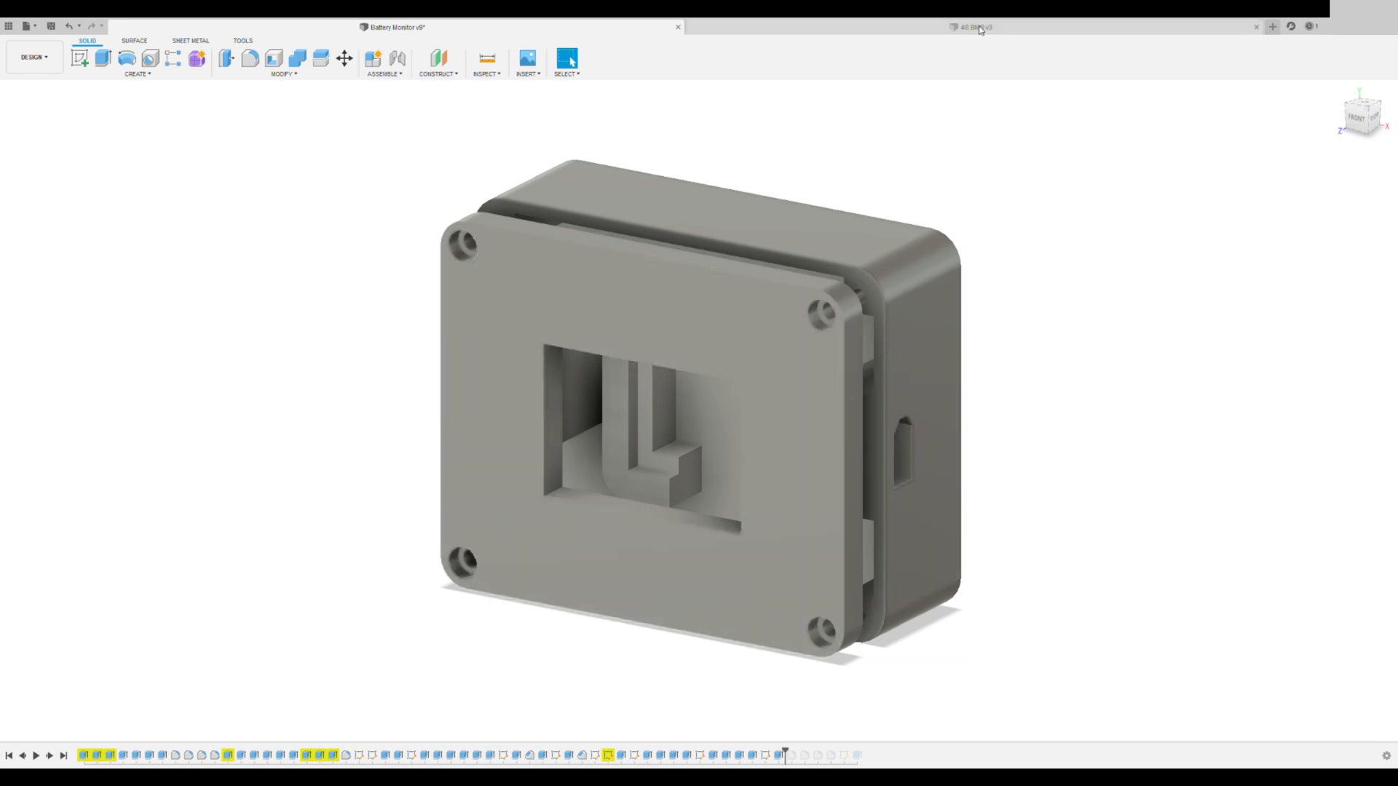
Switch to the 4S BMS design and orbit to view its open enclosure base
left_click(971, 27)
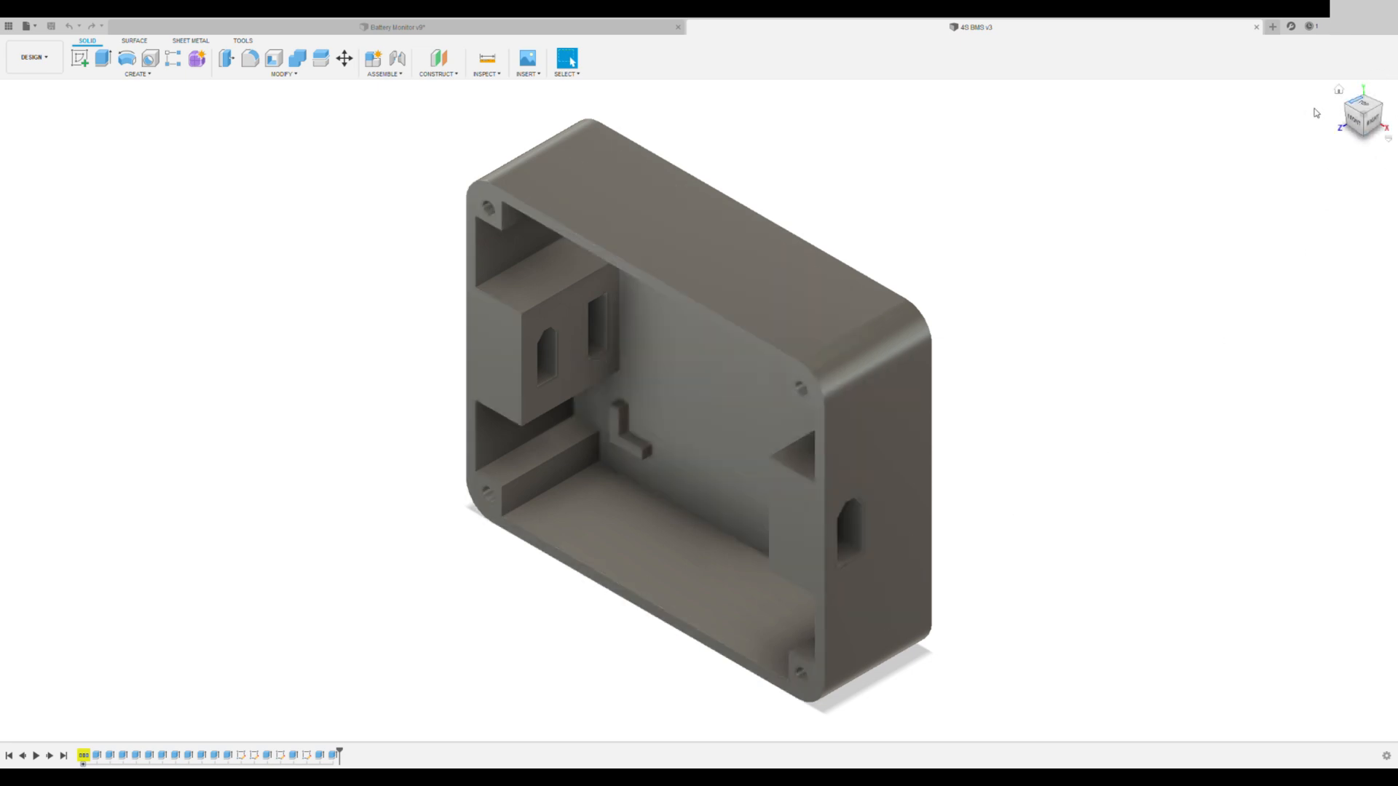
left_click_drag(696, 411, 677, 428)
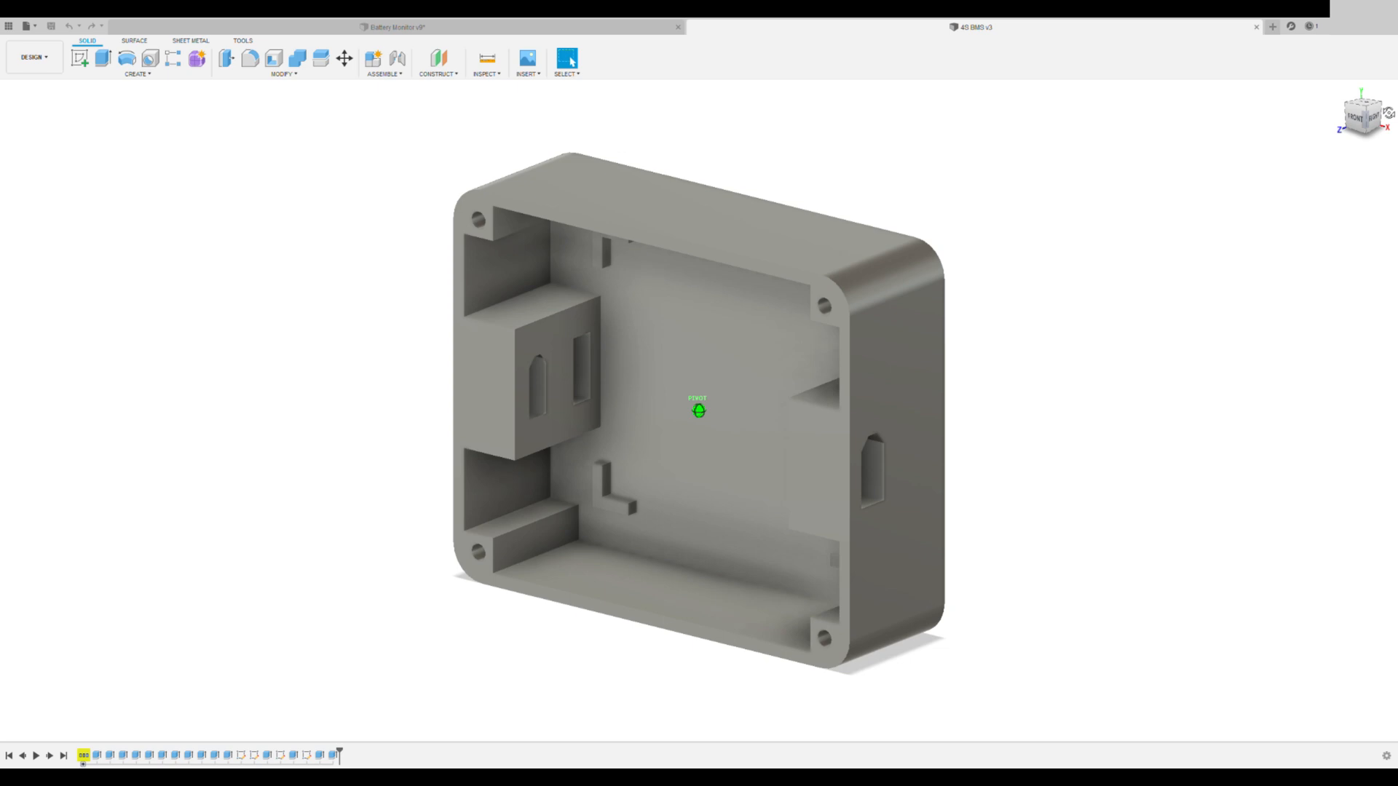